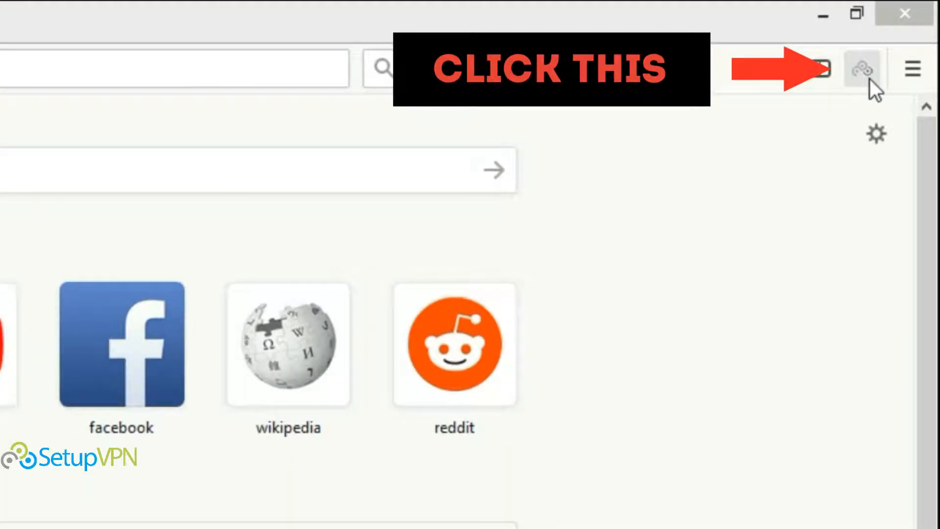
Open the SetupVPN popup from the Firefox toolbar to show its sign-in panel
{"action": "left_click", "coordinate": [862, 68]}
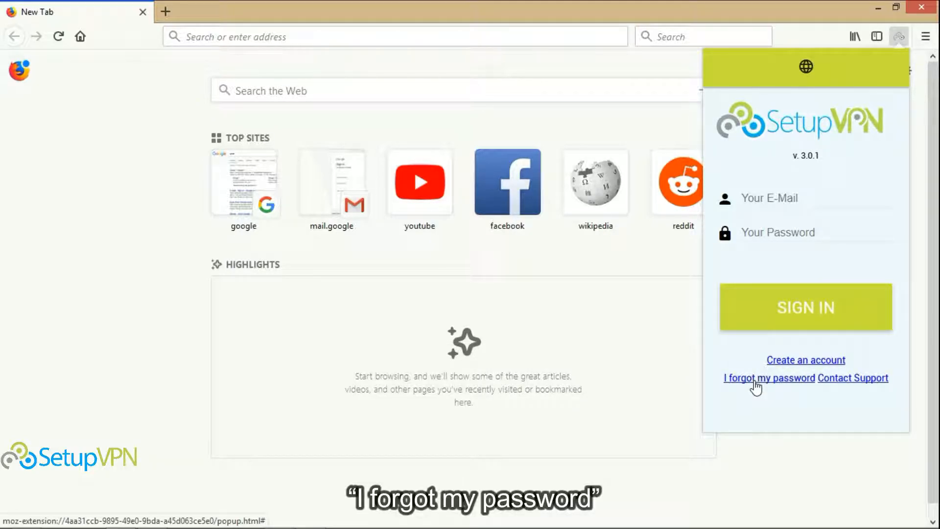
{"action": "left_click", "coordinate": [769, 378]}
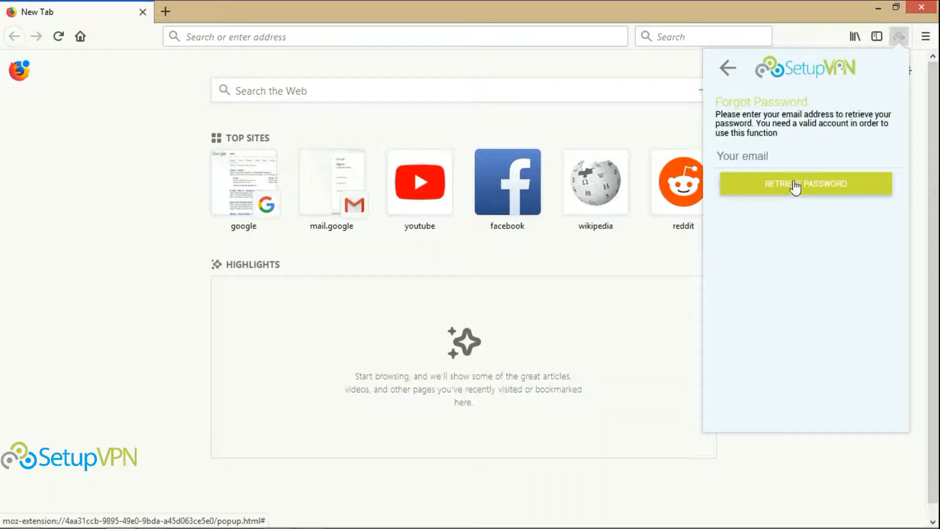
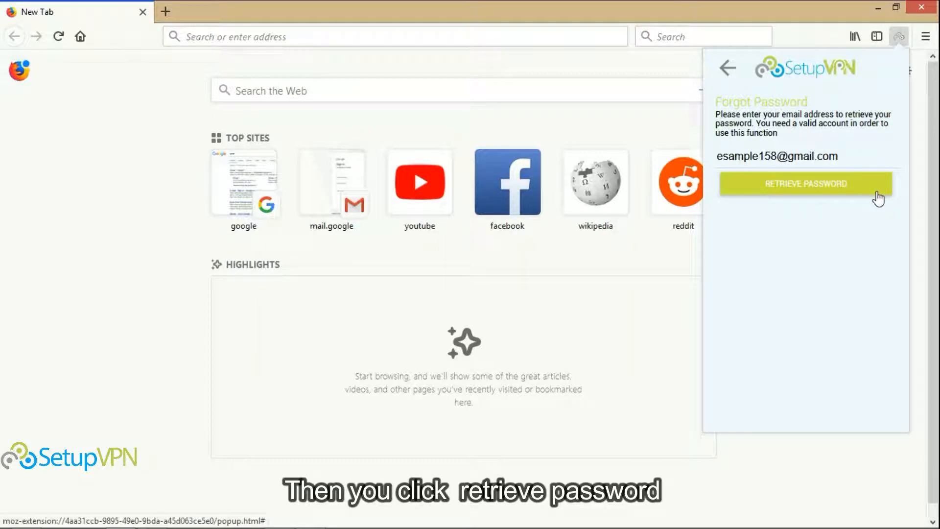
{"action": "left_click", "coordinate": [805, 184]}
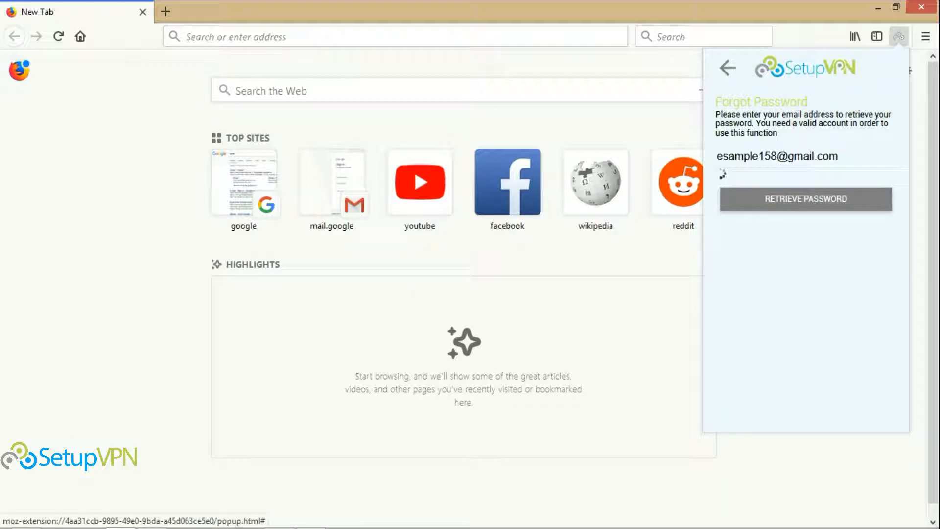
Confirm SetupVPN's 'Email has been sent' notice for the recovery request
{"action": "left_click", "coordinate": [805, 198]}
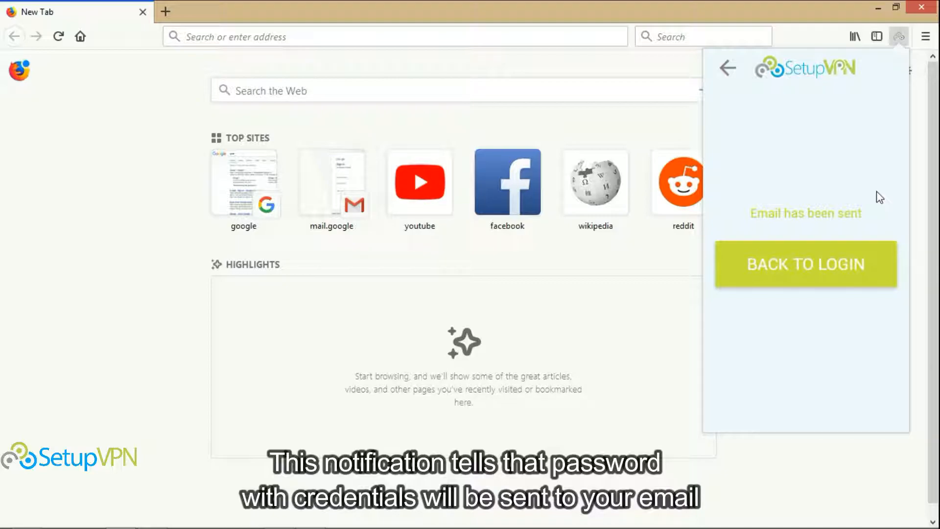
{"action": "mouse_move", "coordinate": [502, 66]}
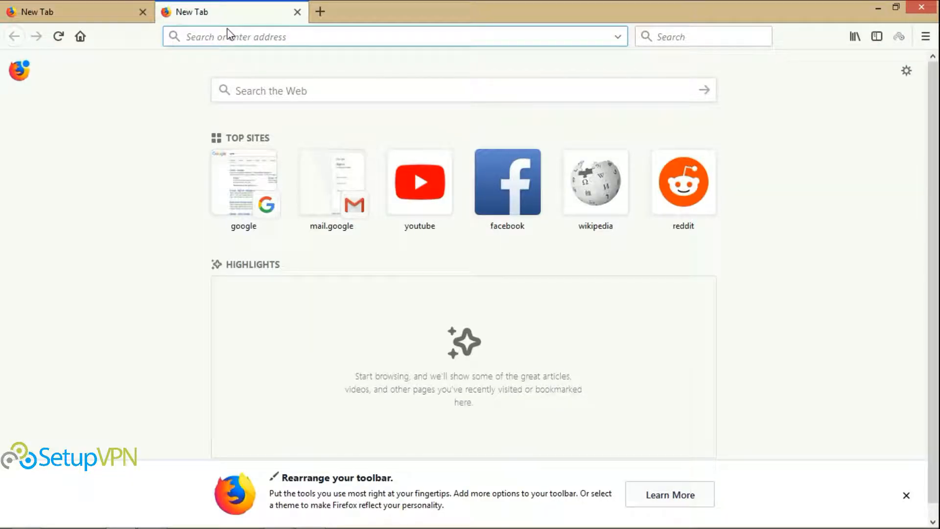
Go to the Gmail inbox via the 'gmail' address-bar suggestion
{"action": "type", "text": "gmail"}
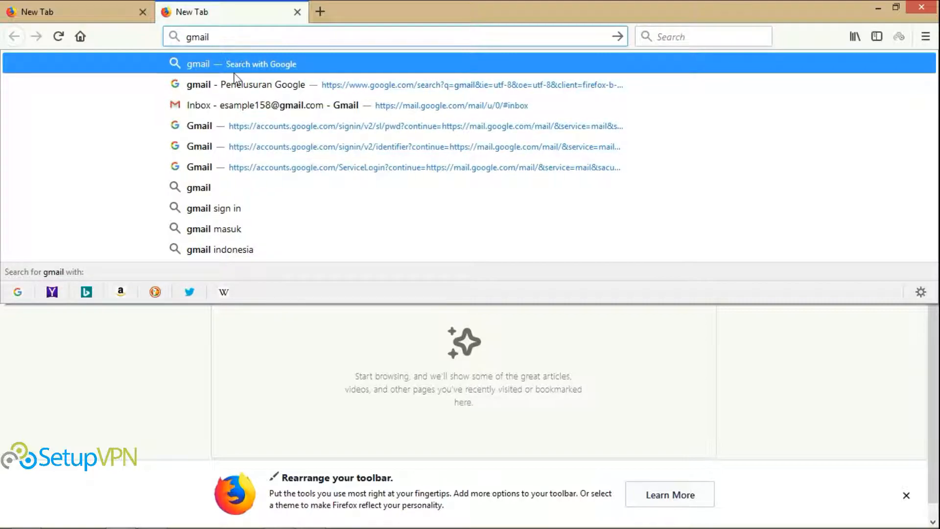
{"action": "left_click", "coordinate": [270, 105]}
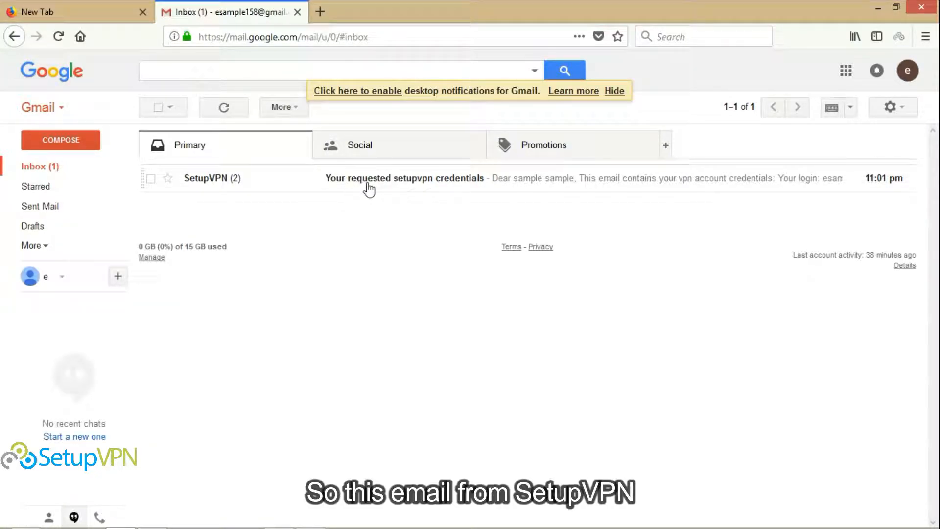
Open the 'Your requested setupvpn credentials' email in the Primary inbox
{"action": "left_click", "coordinate": [404, 178]}
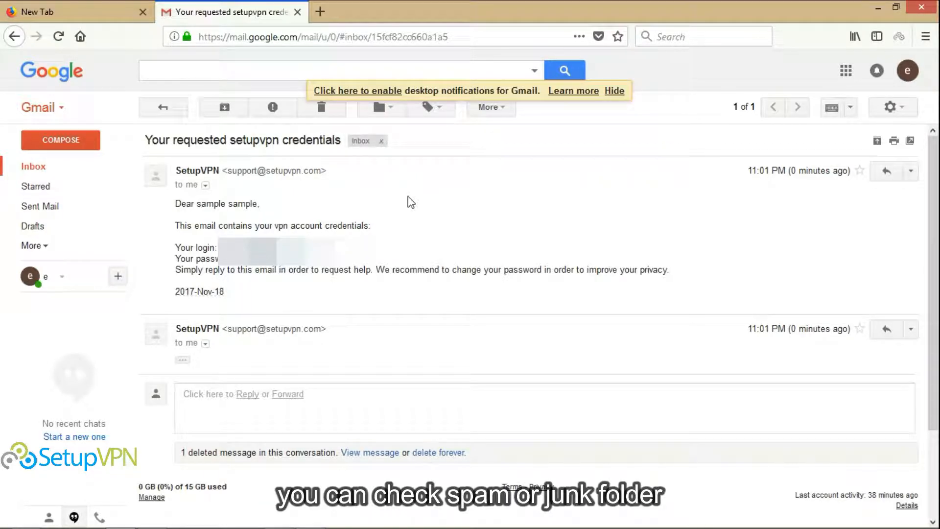
{"action": "mouse_move", "coordinate": [84, 251]}
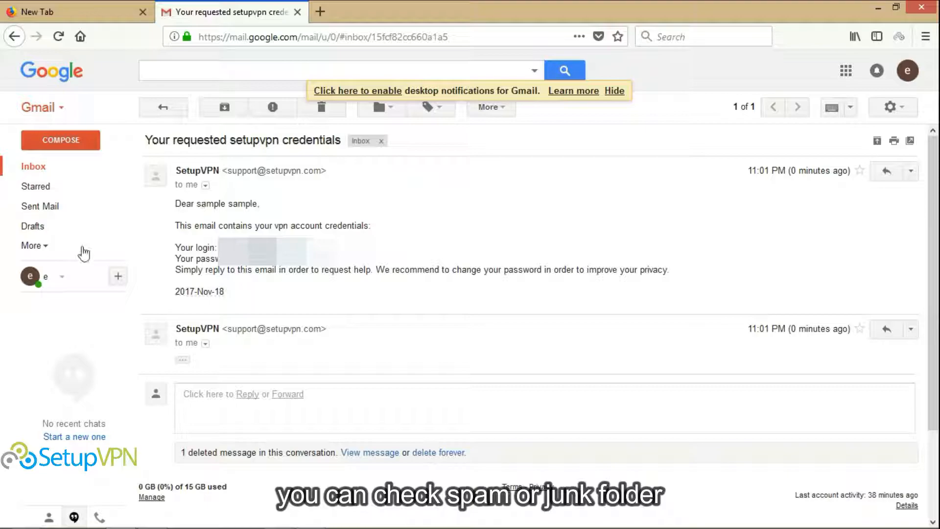
Expand More in the Gmail sidebar and view the empty Spam folder
{"action": "left_click", "coordinate": [32, 245]}
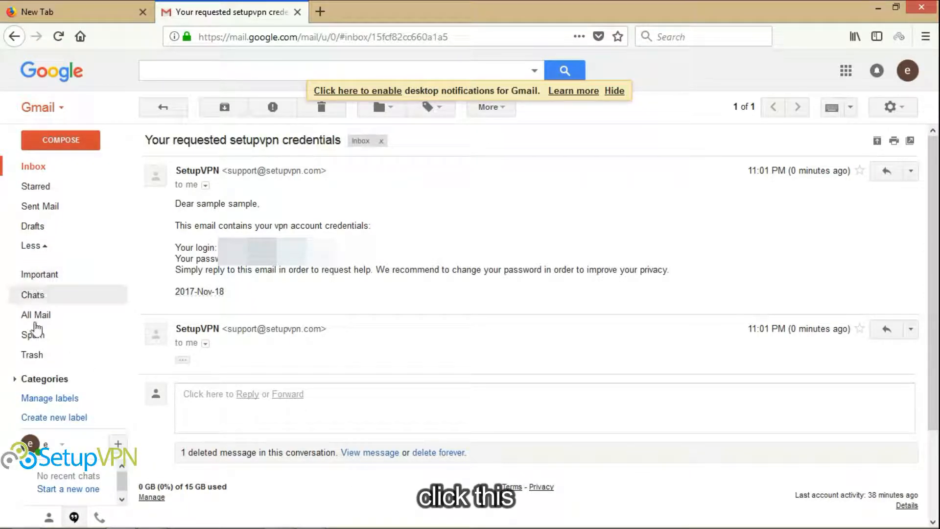
{"action": "left_click", "coordinate": [32, 334]}
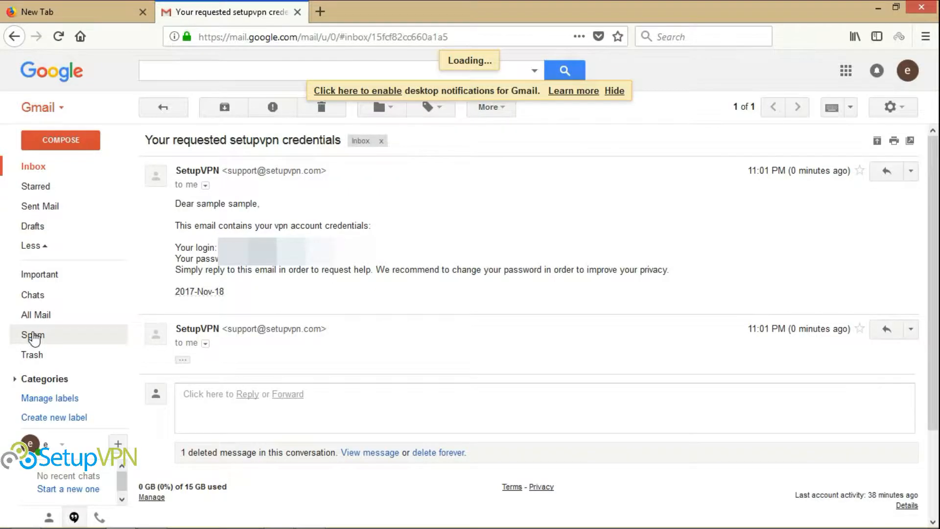
{"action": "left_click", "coordinate": [33, 334]}
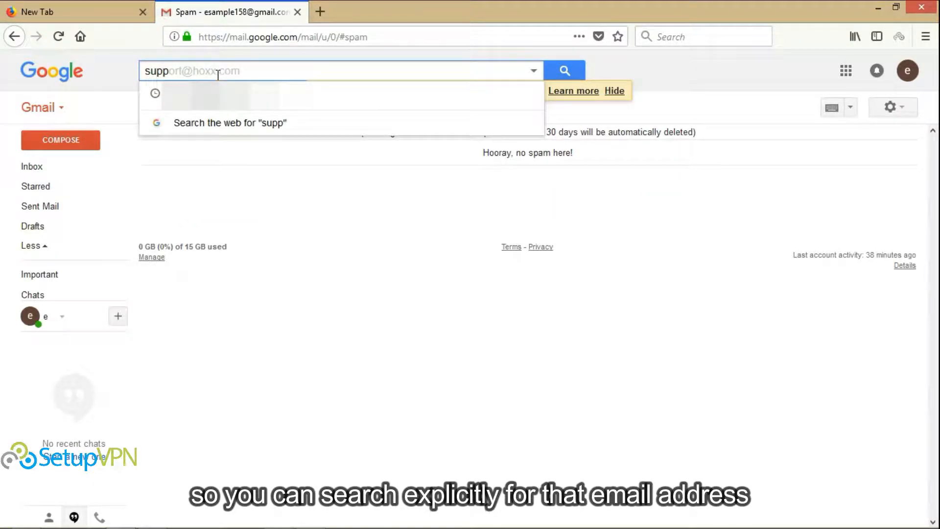
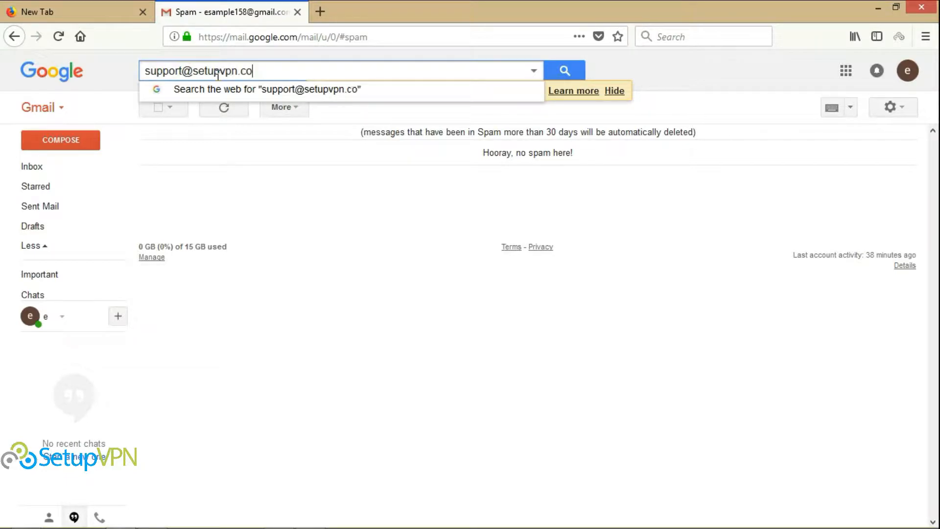
{"action": "left_click", "coordinate": [563, 70]}
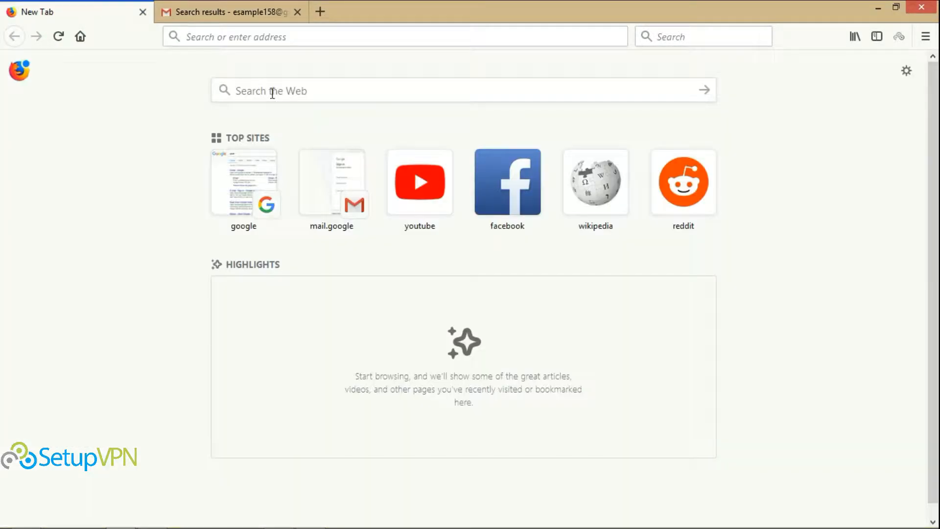
{"action": "mouse_move", "coordinate": [896, 53]}
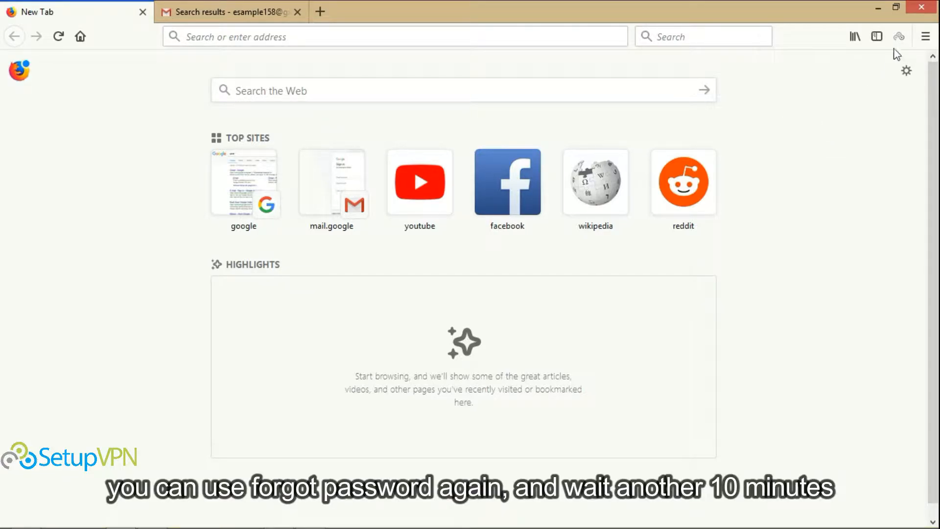
{"action": "mouse_move", "coordinate": [898, 36]}
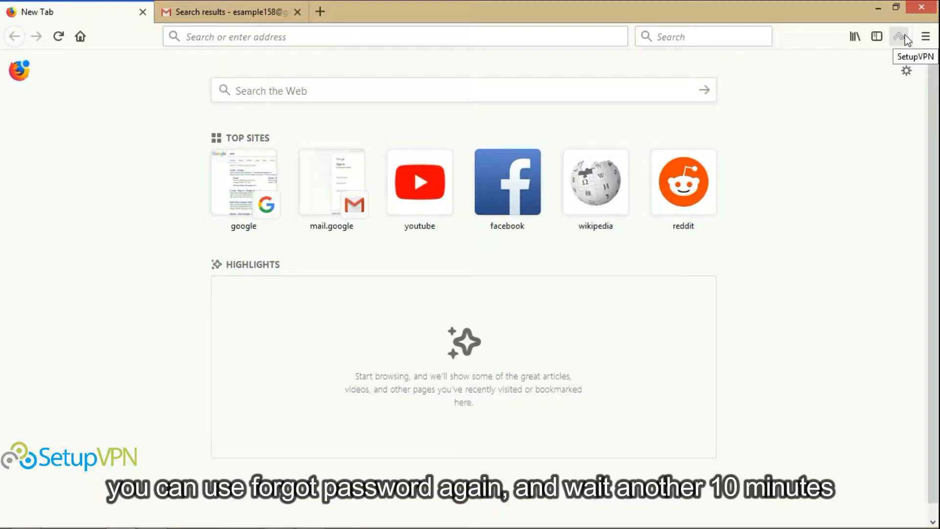
Reopen the SetupVPN toolbar popup showing login, forgot-password and support options
{"action": "left_click", "coordinate": [899, 37]}
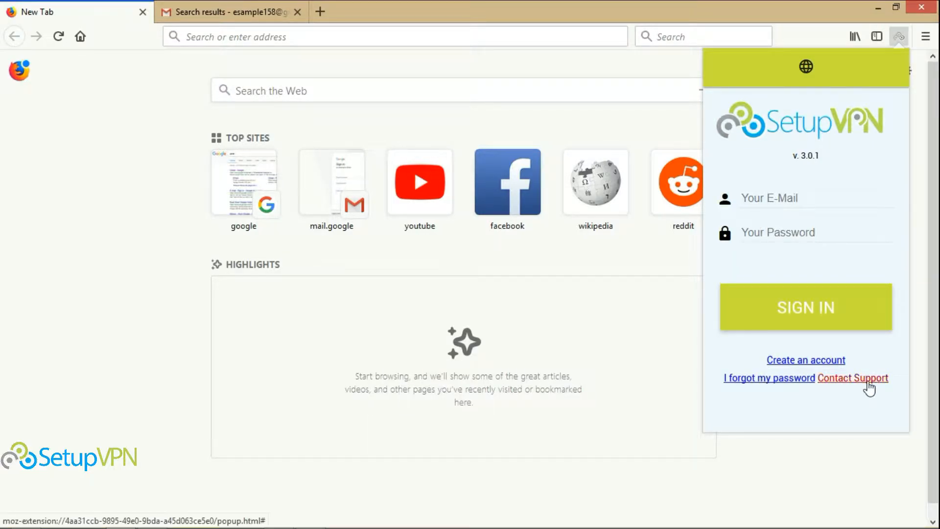
{"action": "left_click", "coordinate": [852, 378]}
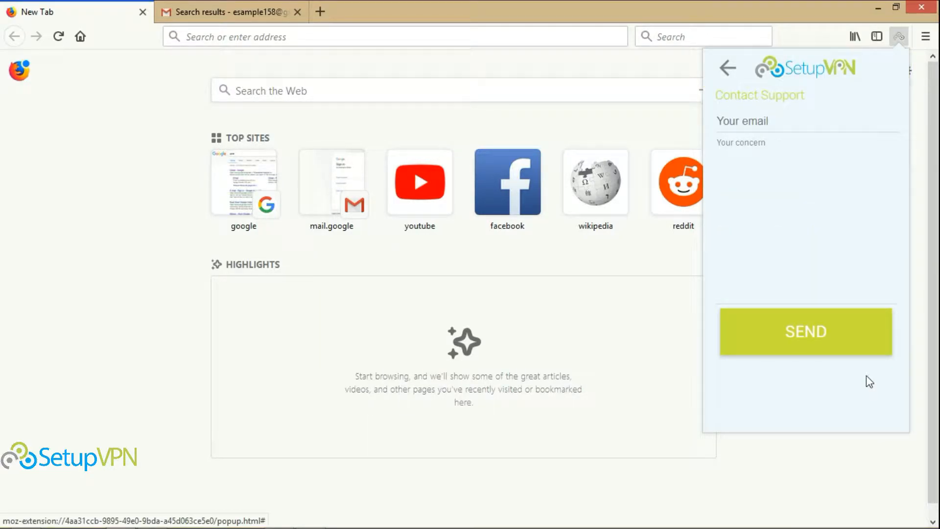
{"action": "left_click", "coordinate": [813, 123]}
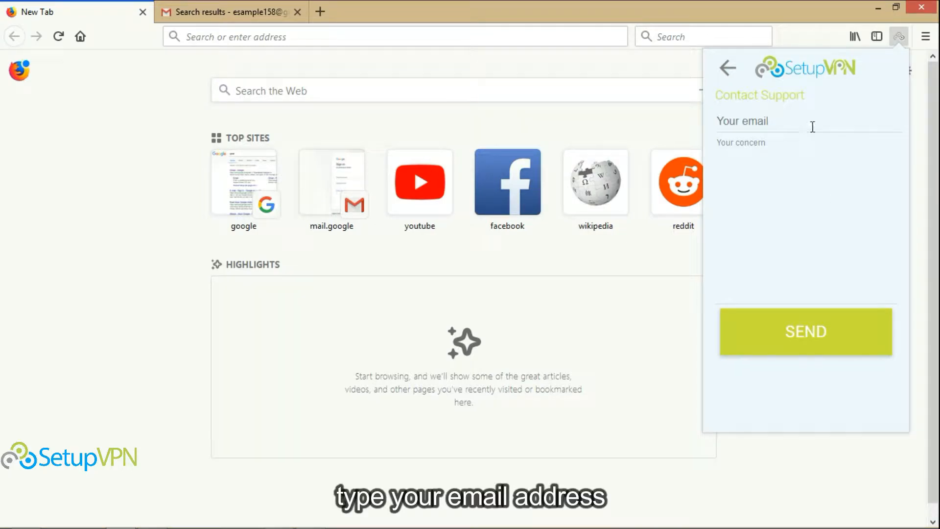
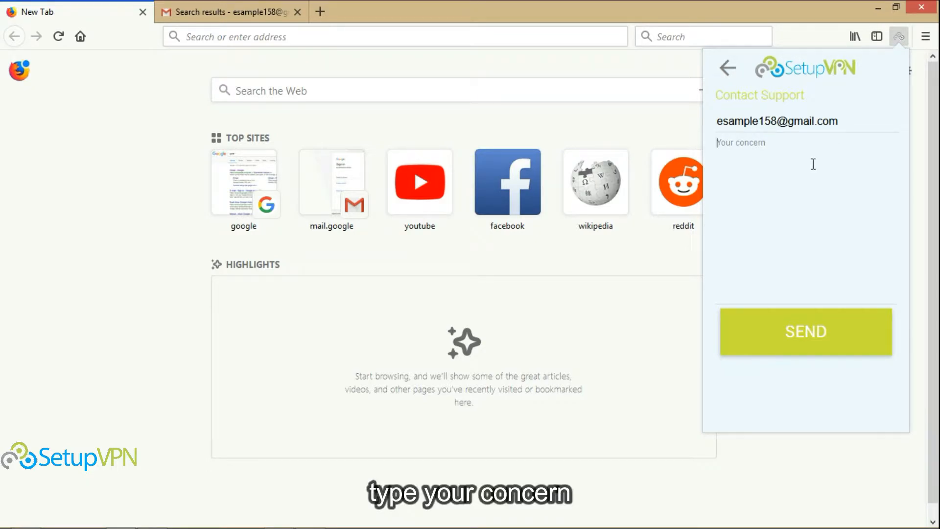
Send the message 'I have forgot my password, can you please help me ?'
{"action": "type", "text": "I have"}
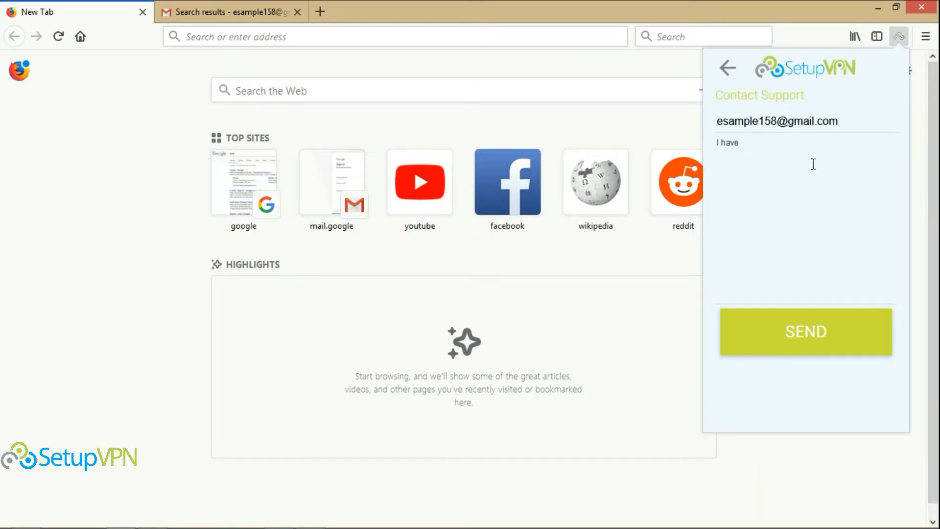
{"action": "type", "text": "forgot m"}
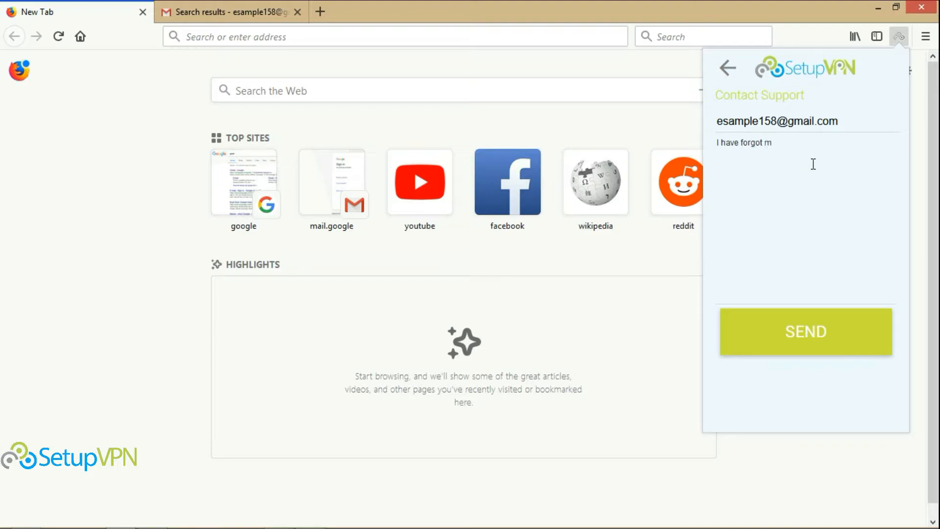
{"action": "type", "text": "y password"}
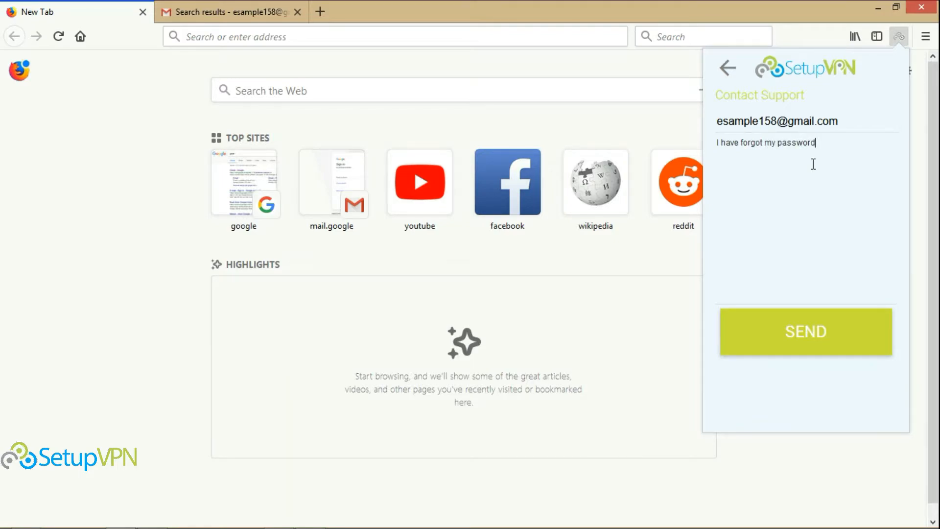
{"action": "type", "text": ", can you please"}
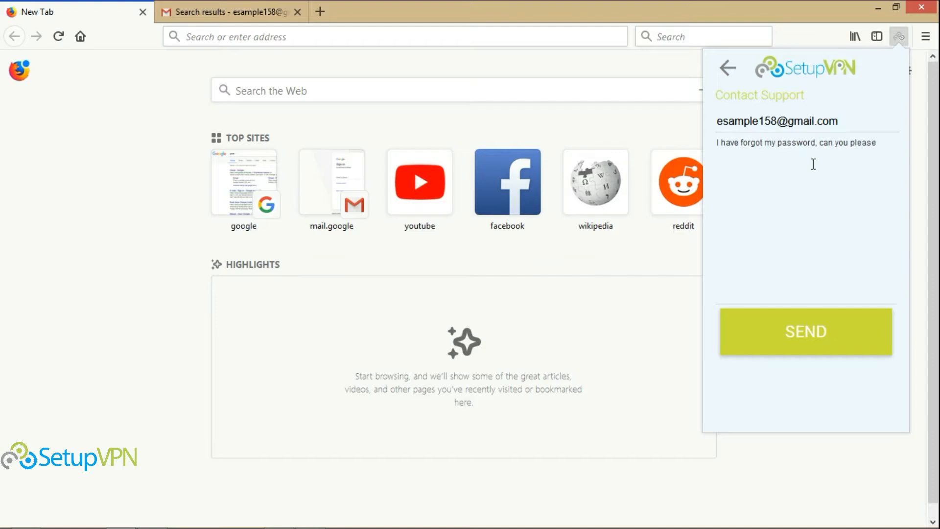
{"action": "type", "text": "help me ?"}
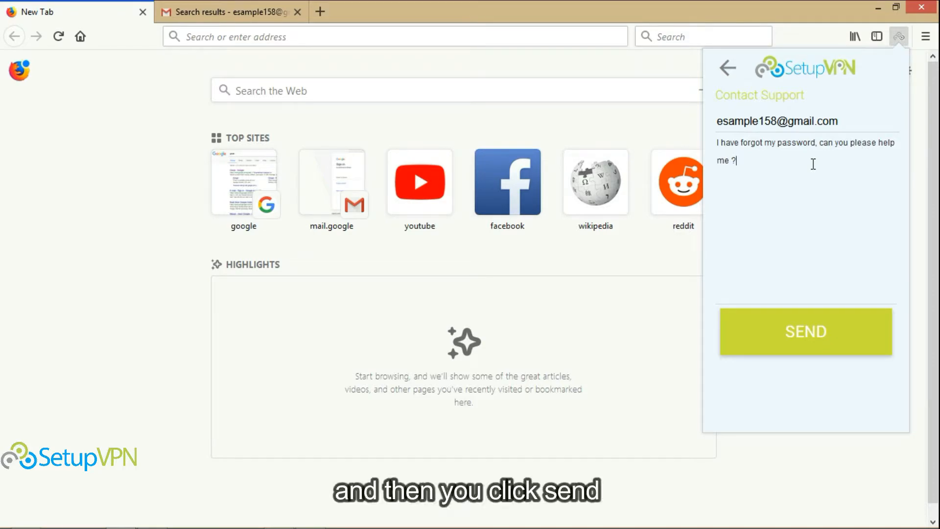
{"action": "mouse_move", "coordinate": [882, 354]}
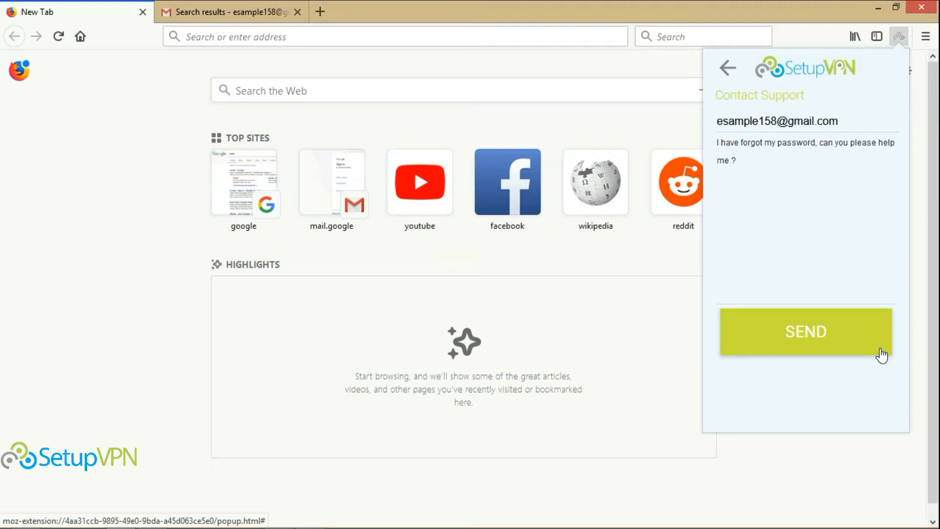
{"action": "left_click", "coordinate": [805, 331]}
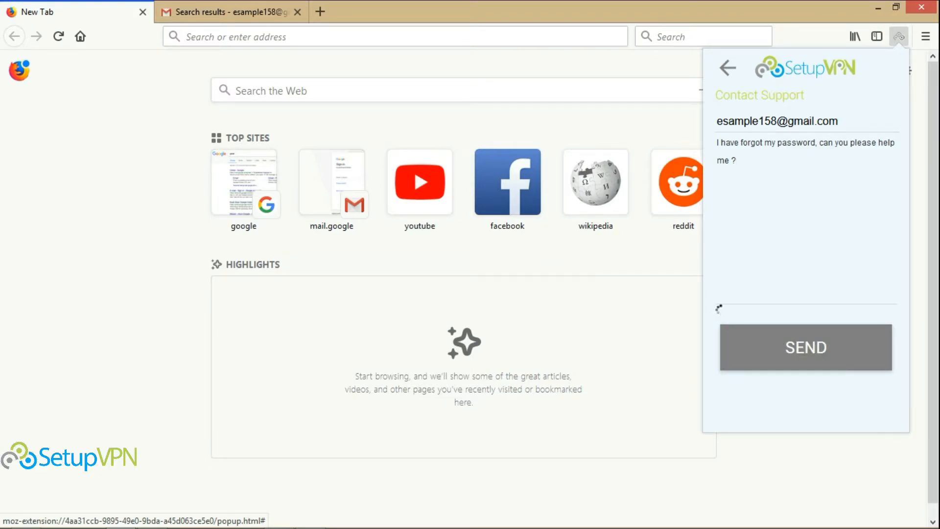
{"action": "left_click", "coordinate": [805, 347]}
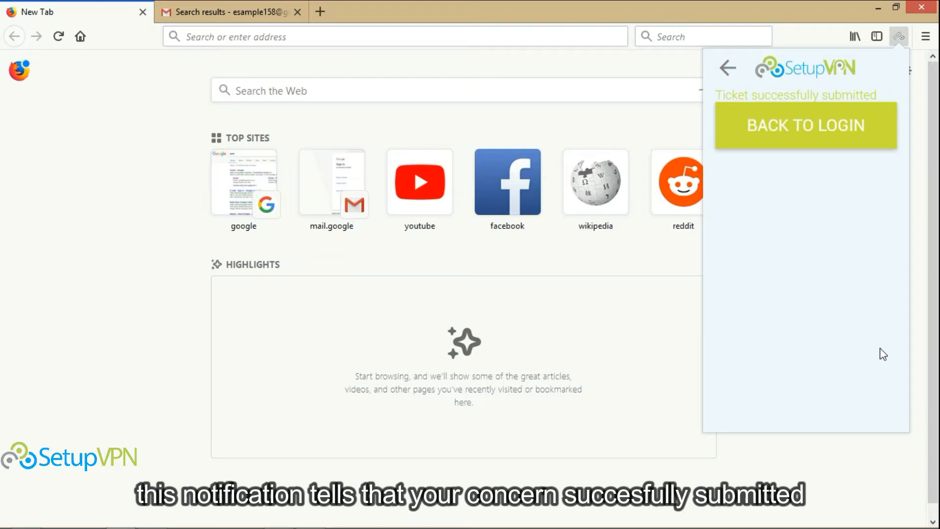